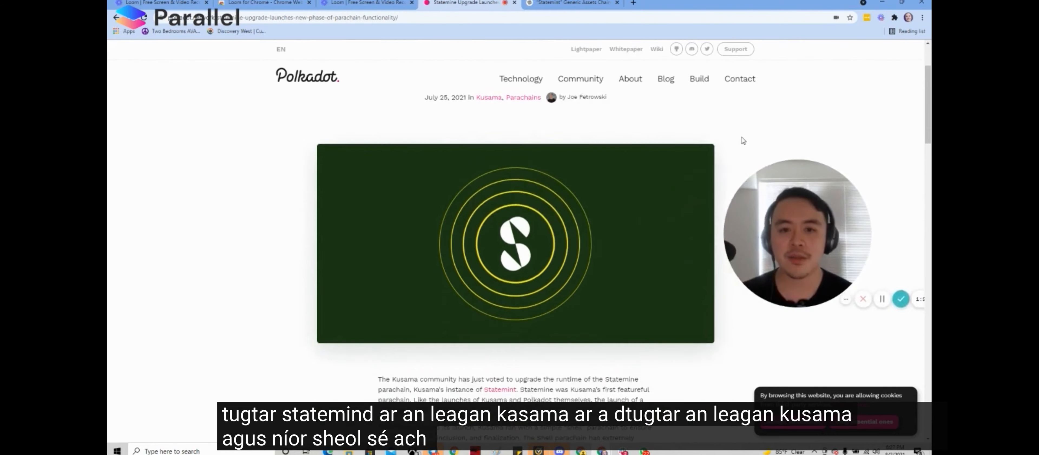
# Scroll down the Statemine upgrade post until the 'What's next' heading is in view
pyautogui.scroll(-3)
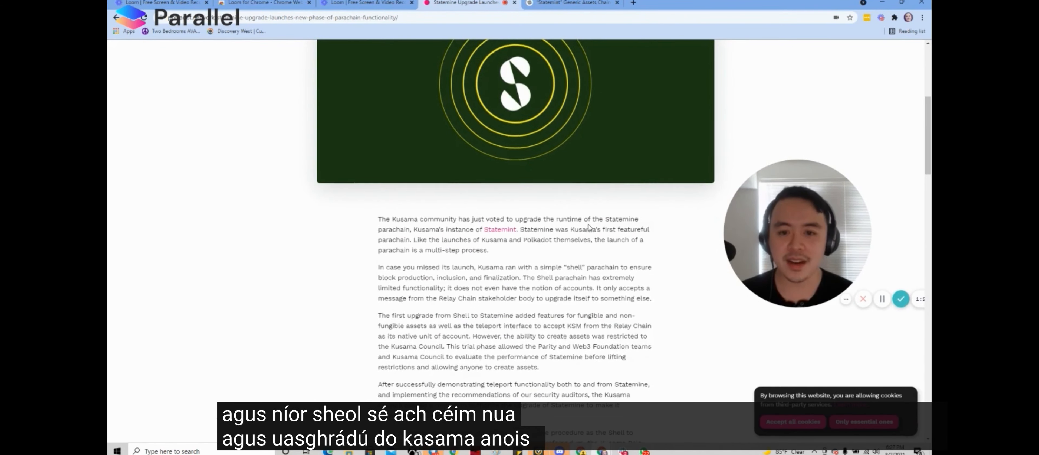
pyautogui.scroll(-3)
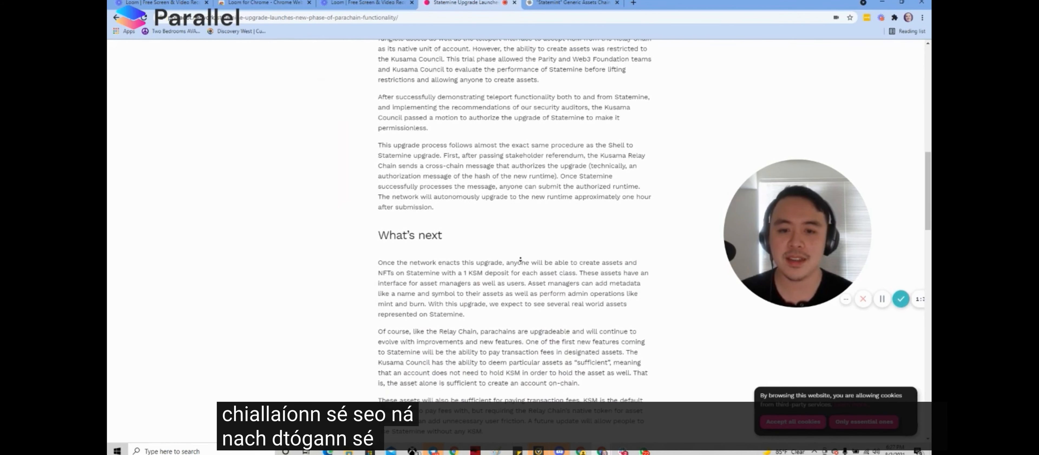
pyautogui.scroll(-3)
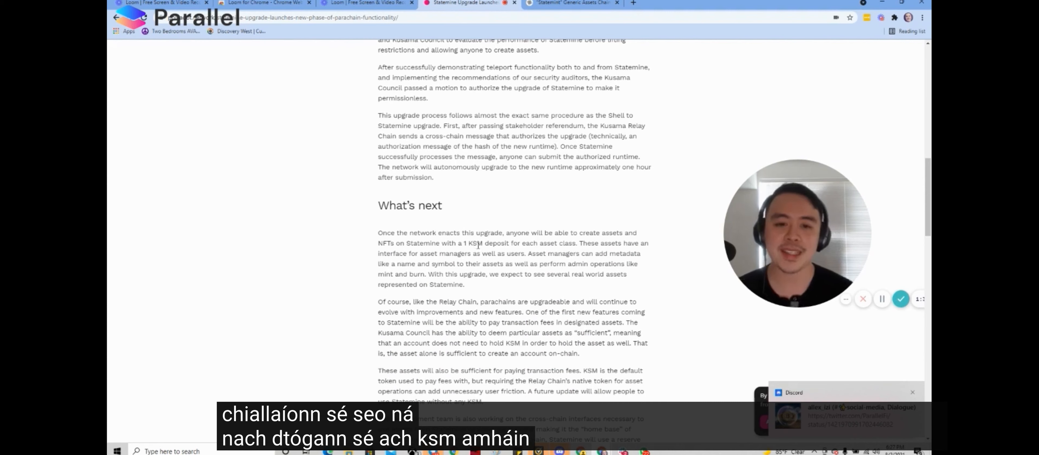
pyautogui.doubleClick(567, 242)
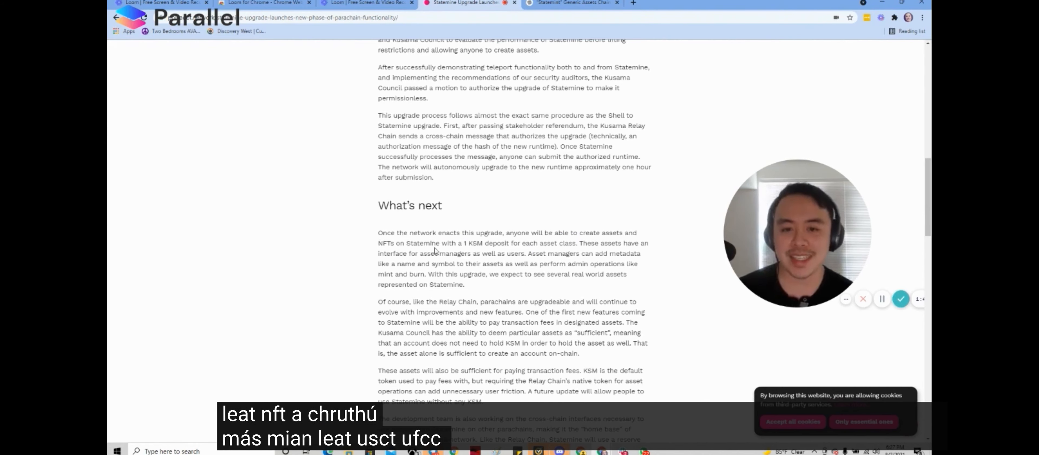
# Read through the What's next paragraphs to the closing 'Follow the status' line, selecting passages along the way
pyautogui.scroll(-3)
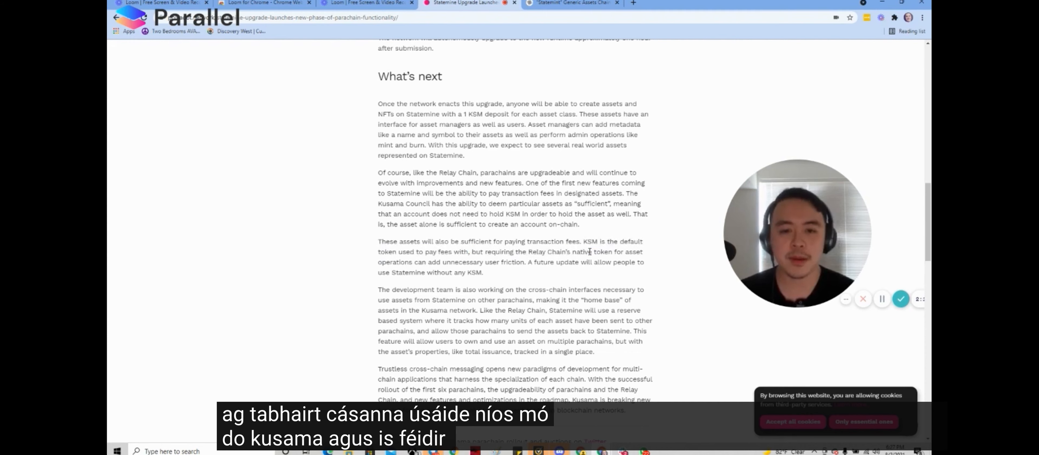
pyautogui.moveTo(378, 241); pyautogui.dragTo(484, 271)
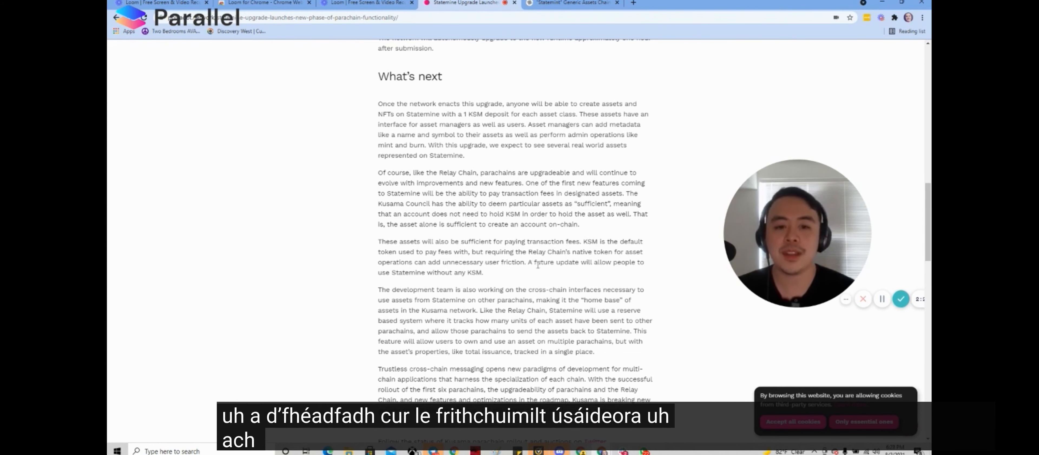
pyautogui.moveTo(530, 262); pyautogui.dragTo(484, 272)
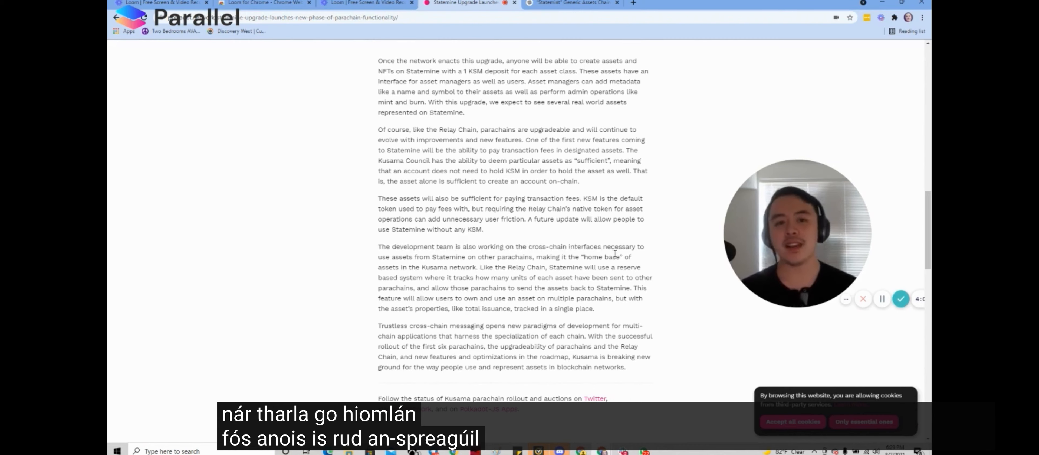
# Scroll past the closing follow links to the 'Related articles' heading
pyautogui.scroll(-3)
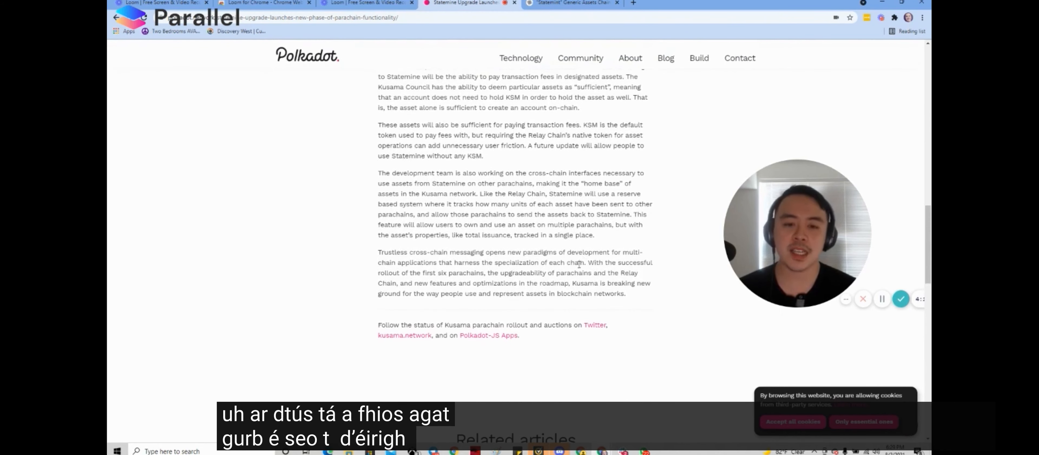
pyautogui.moveTo(585, 262); pyautogui.dragTo(585, 272)
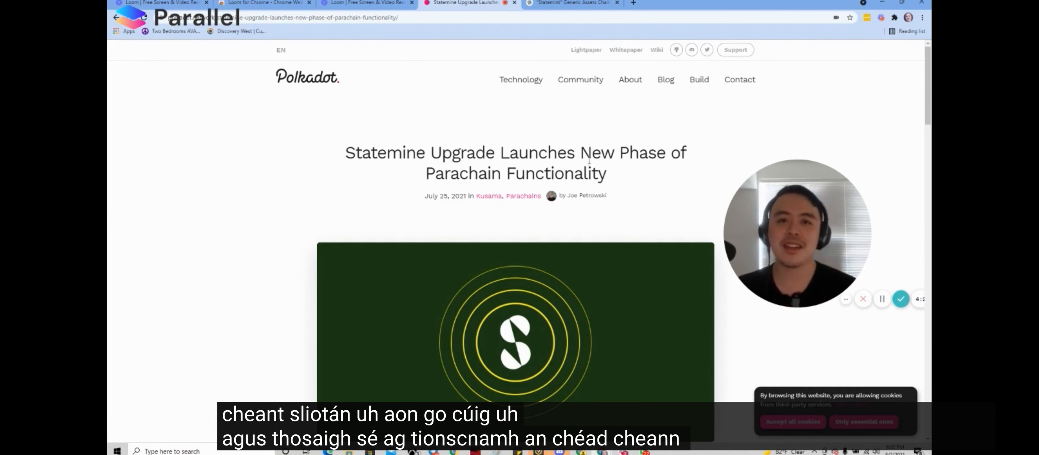
pyautogui.scroll(-3)
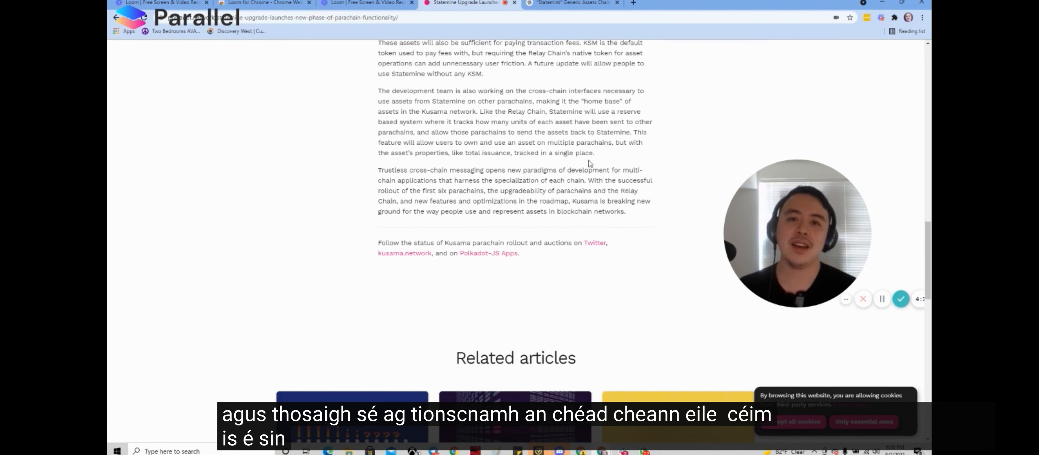